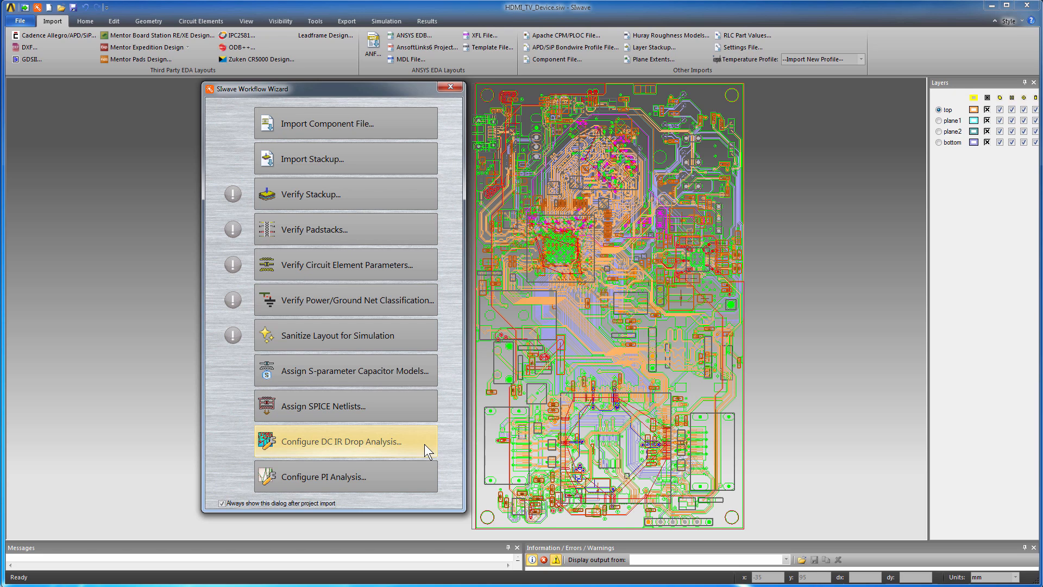
- Open the DC IR drop configuration and include the P1.0V, P1.8V and P3.3V nets
click(346, 441)
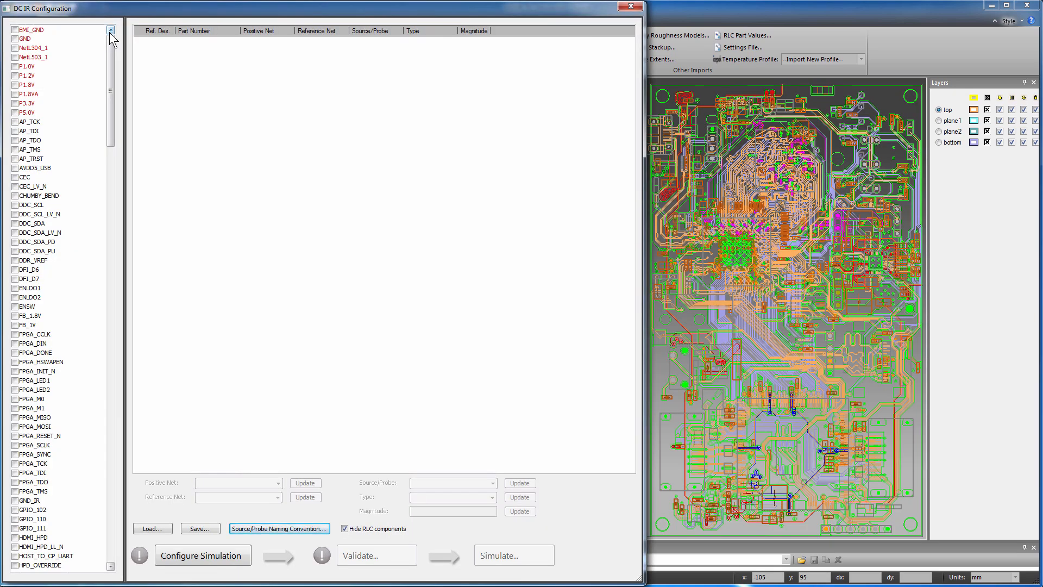
click(28, 66)
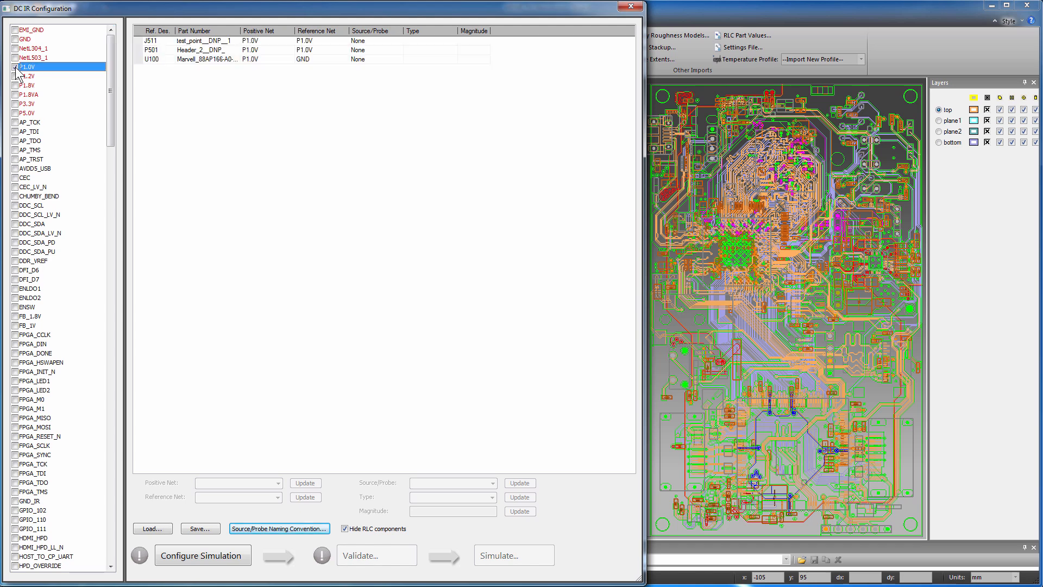
click(15, 76)
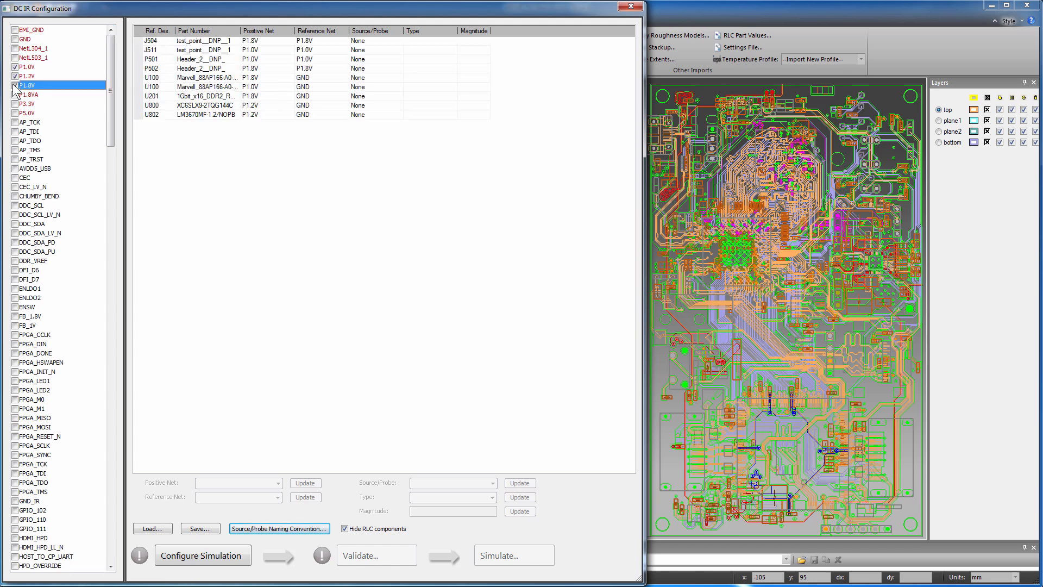
click(15, 104)
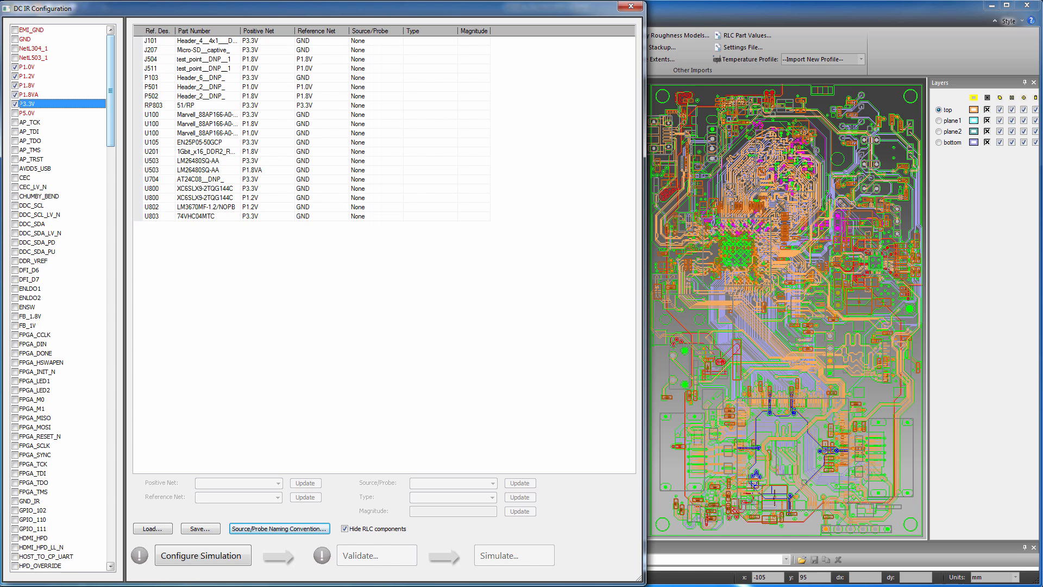
mouse_move(108, 112)
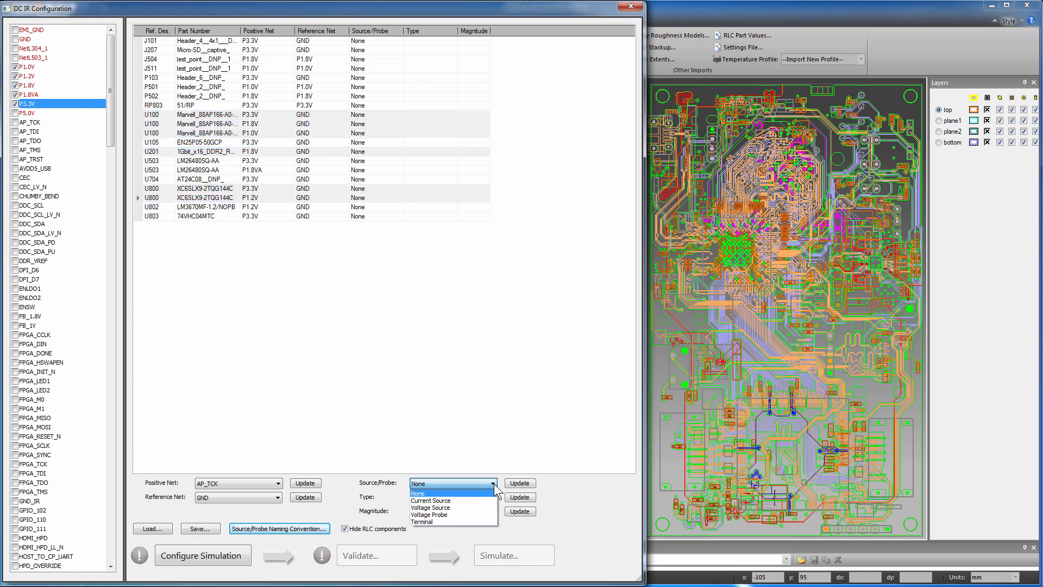
- Set U100, U201 and U800 as current sources, entering a 0.5A magnitude
click(431, 501)
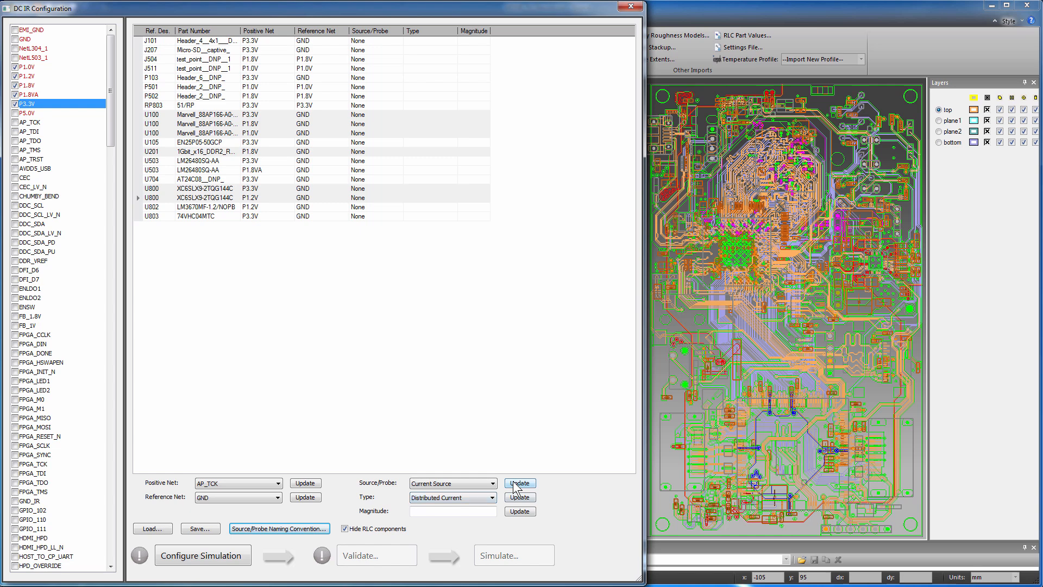
click(519, 483)
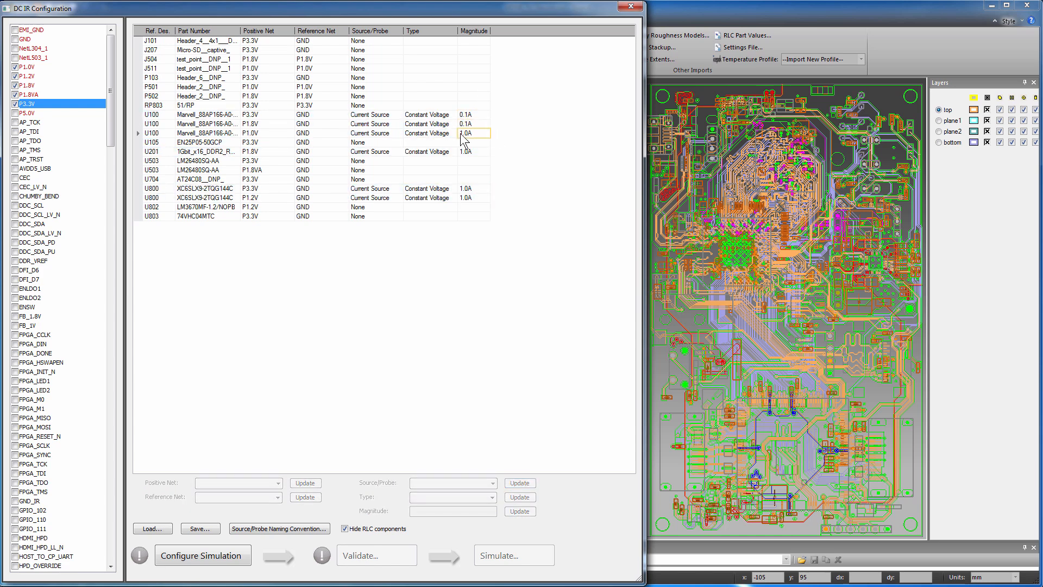
text(0.5A)
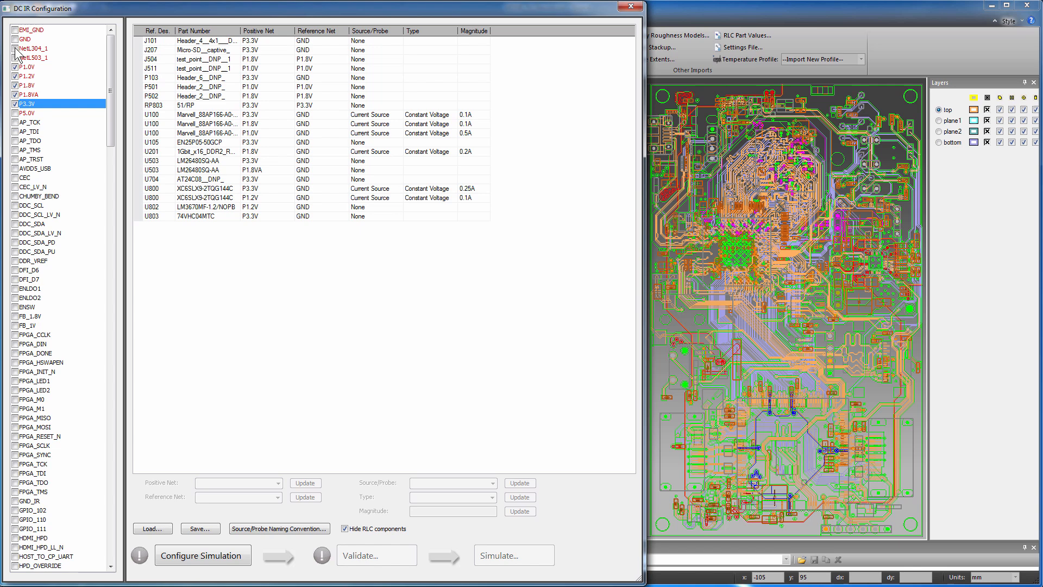
- Include NetL503_1 and make P703, U503 and U802 voltage sources, entering 3.0 V for U503
click(16, 57)
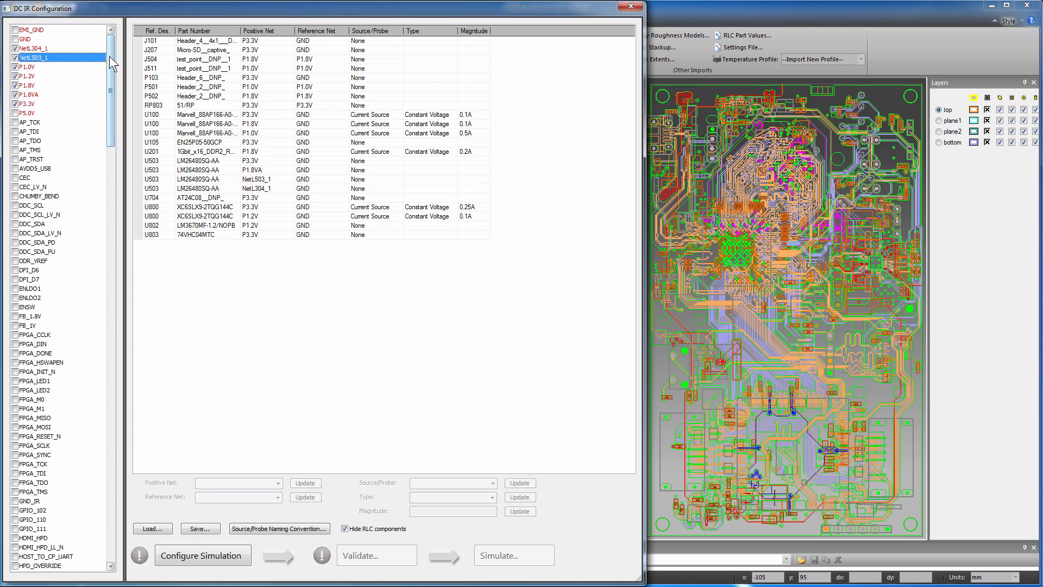
scroll(down, 3)
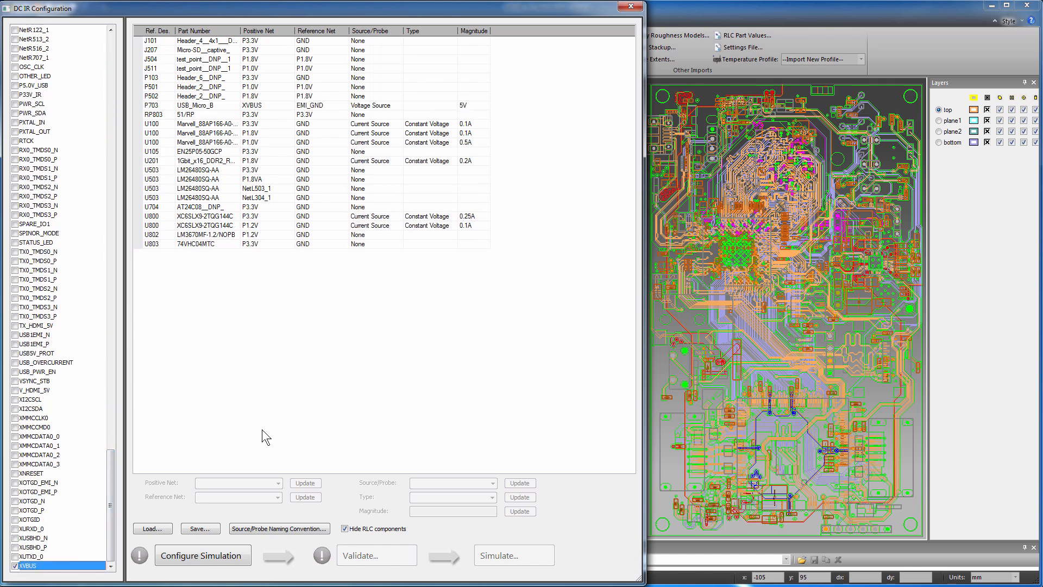
mouse_move(335, 388)
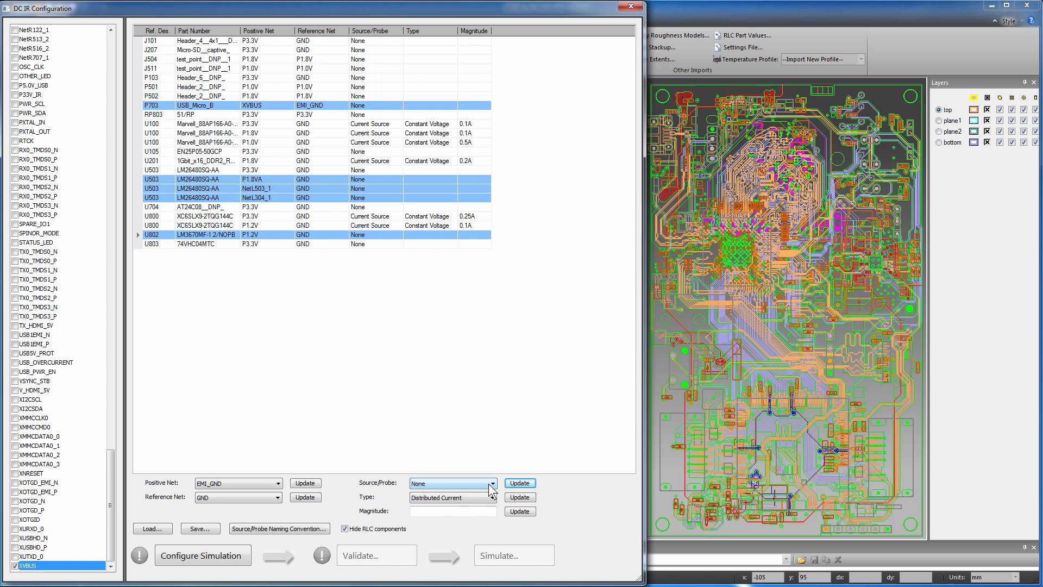
click(442, 482)
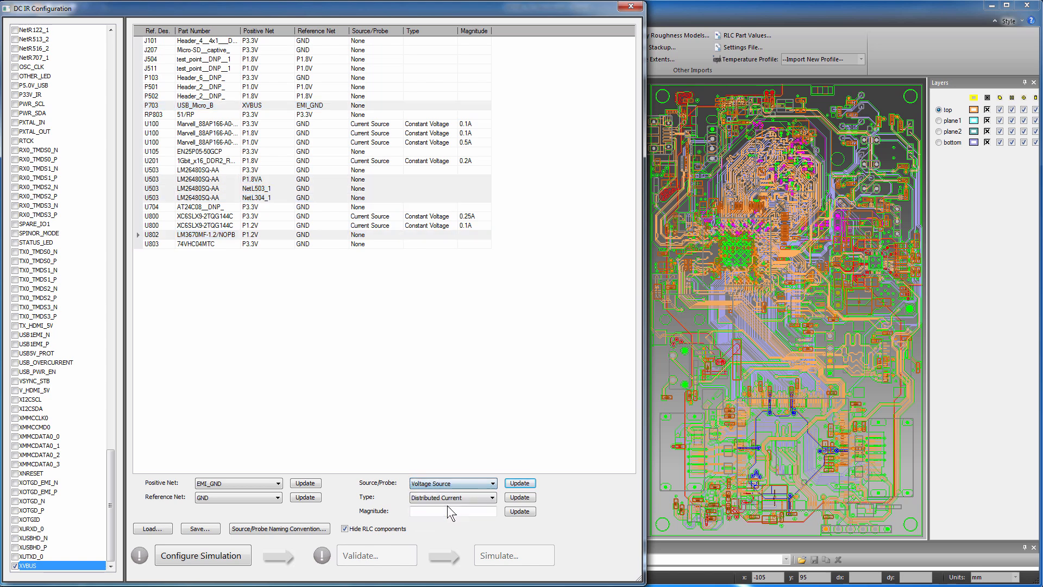
click(519, 483)
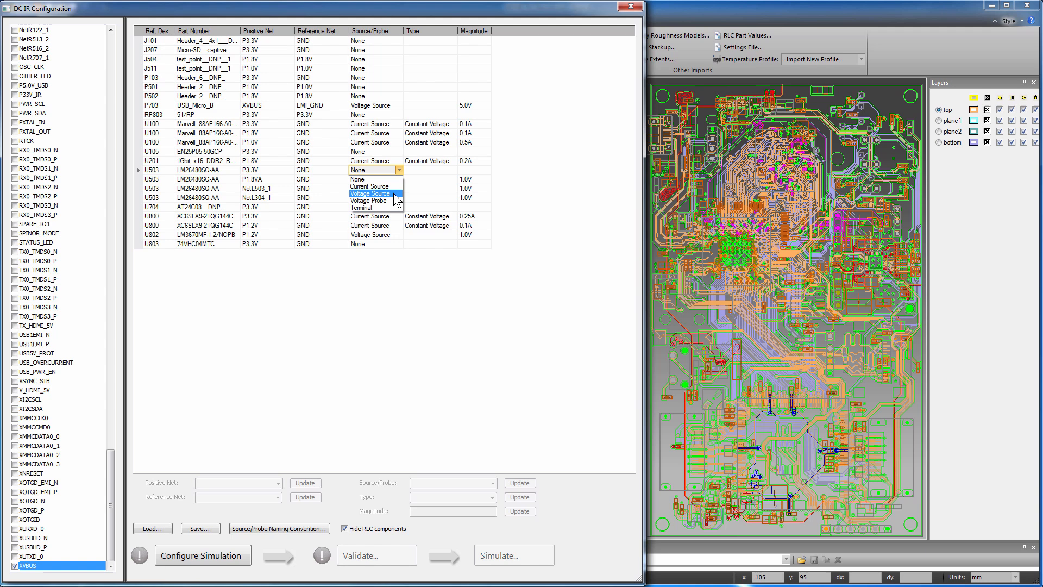
click(369, 193)
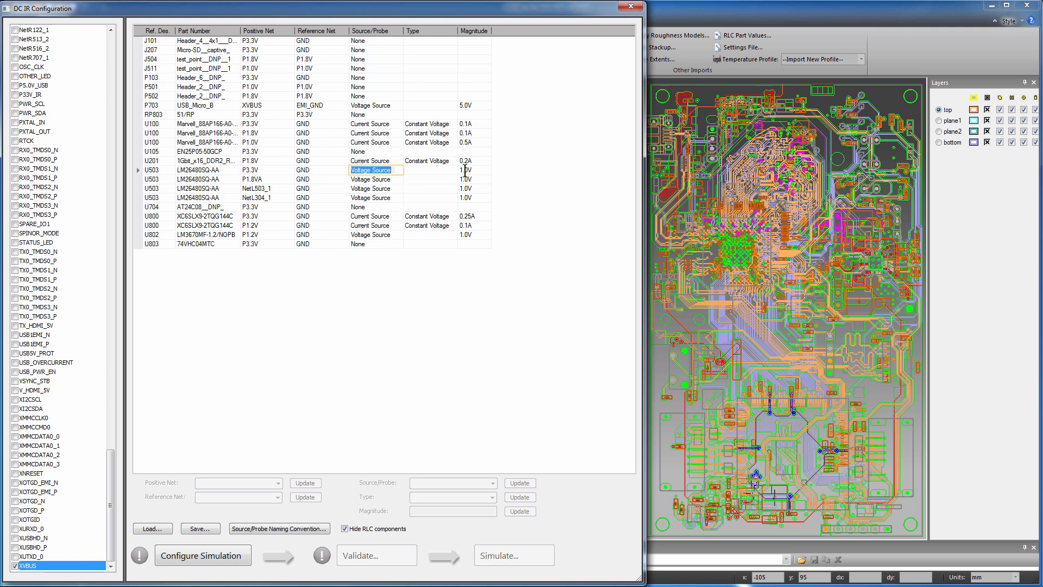
click(472, 169)
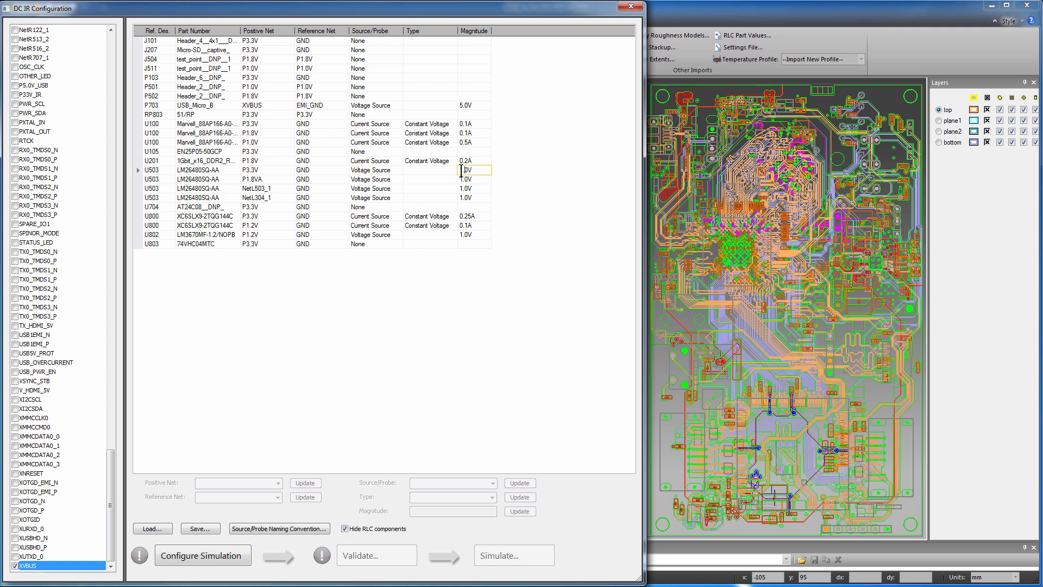
text(3.0)
click(474, 179)
text(8)
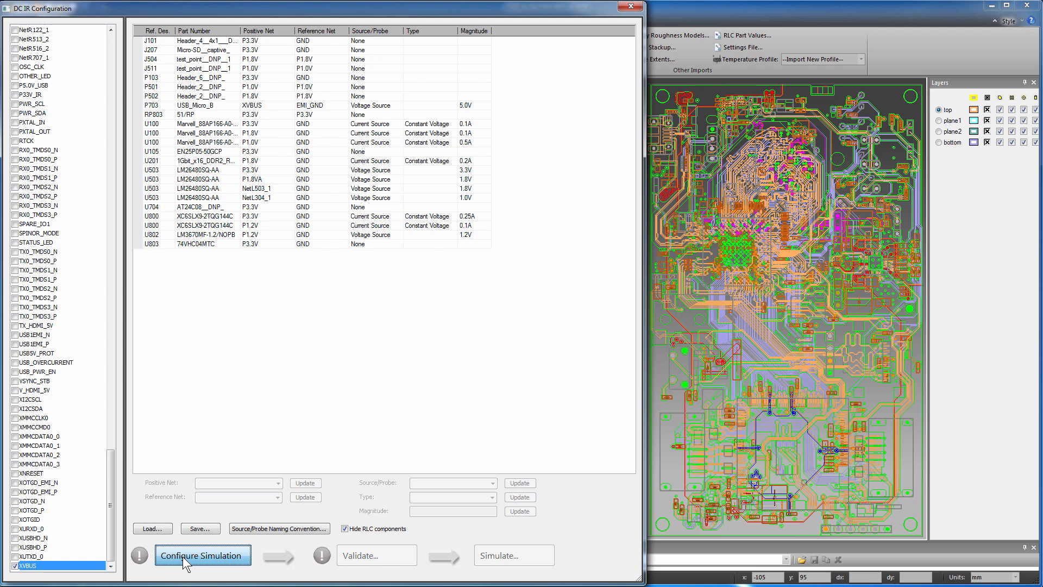
- Finish the source setup and name the DC simulation DCIR_5V_3p3_1p8_1p2_1p0
click(201, 555)
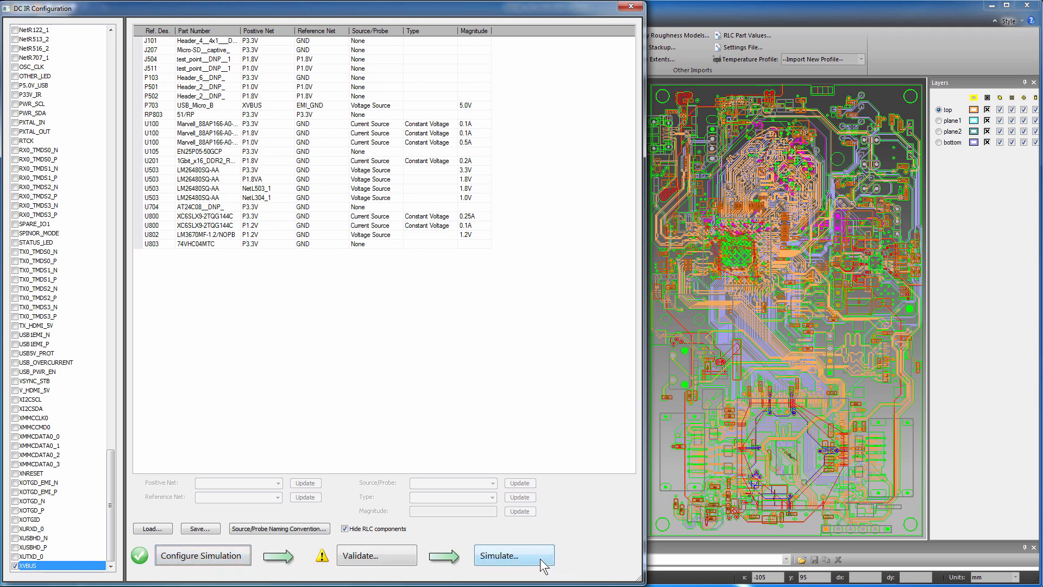
click(512, 554)
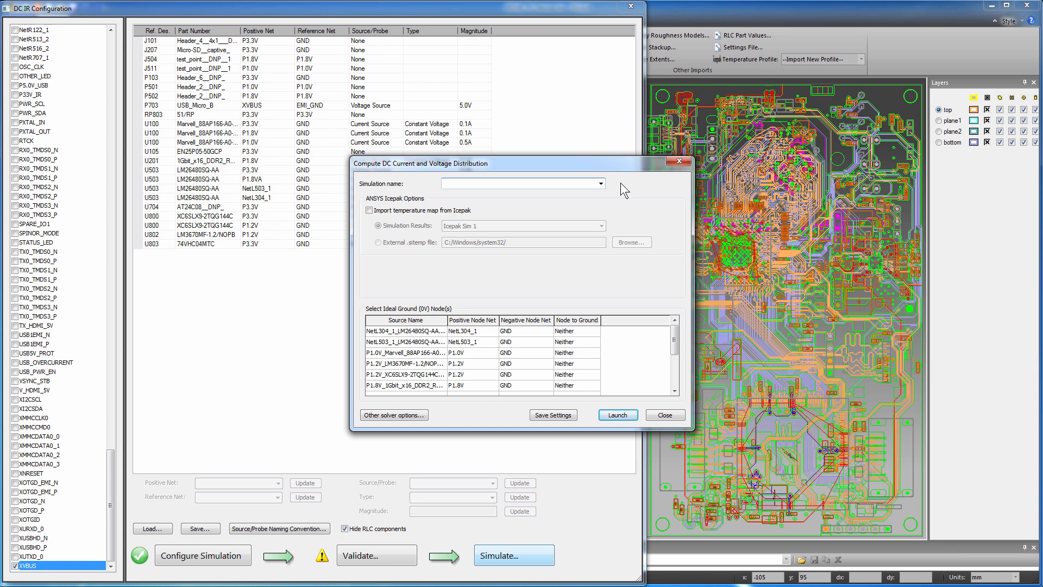
text(DCIR_5V_3p3_1p8_1p2_1p0)
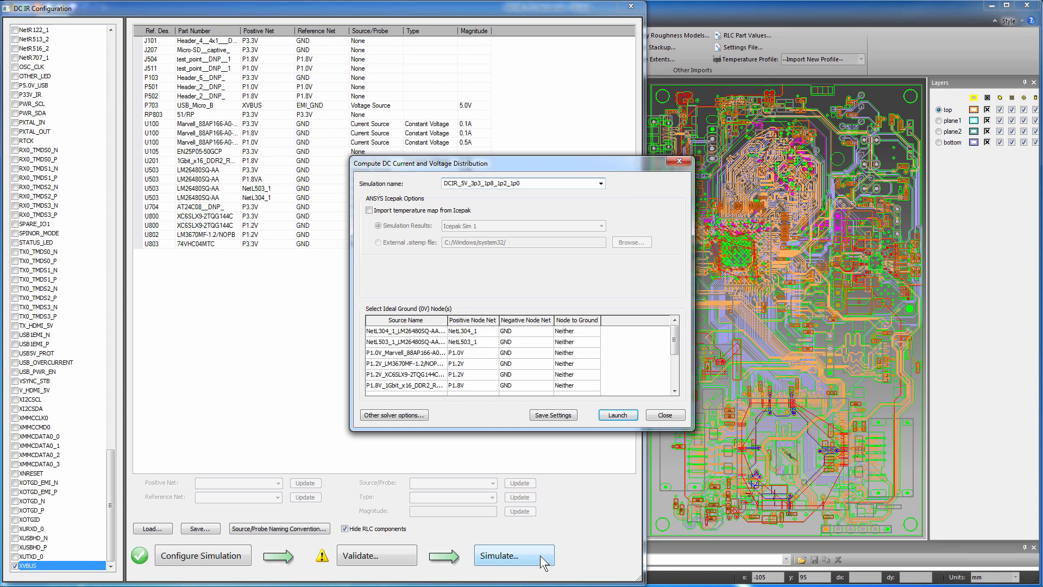
scroll(down, 3)
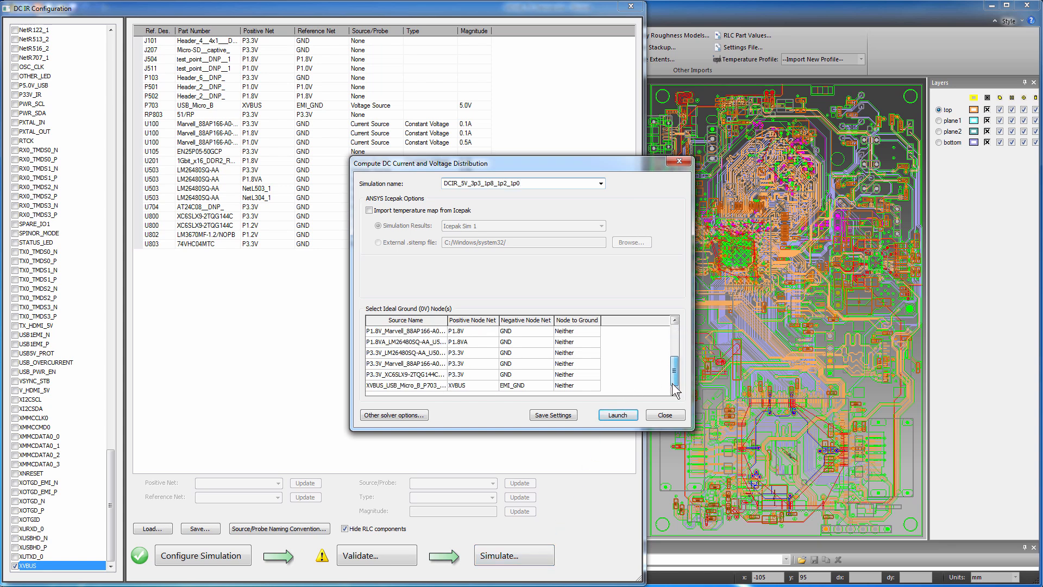
- Ground the XVBUS source's negative node and launch the DC IR simulation
click(576, 385)
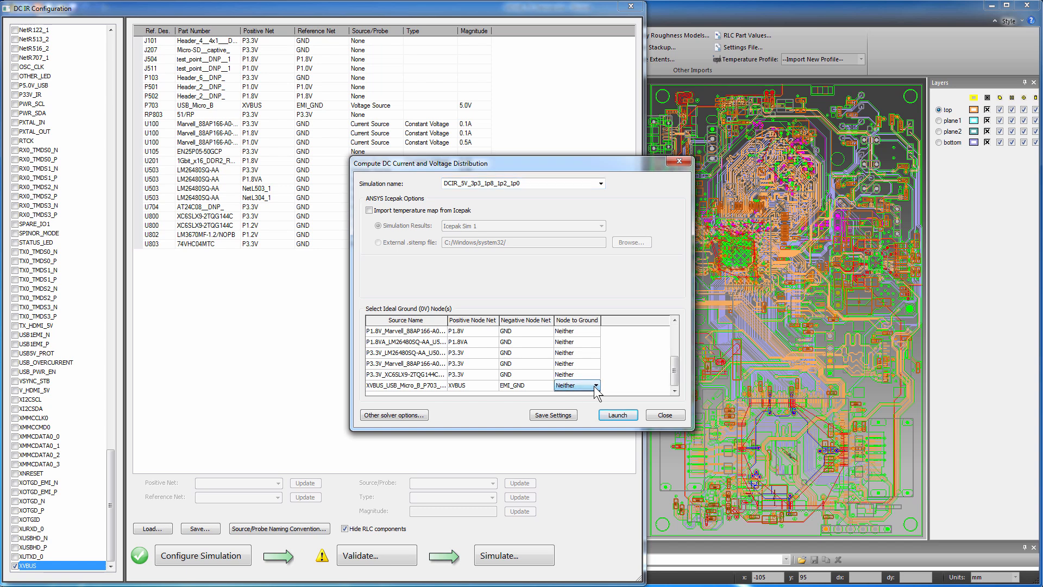
click(595, 384)
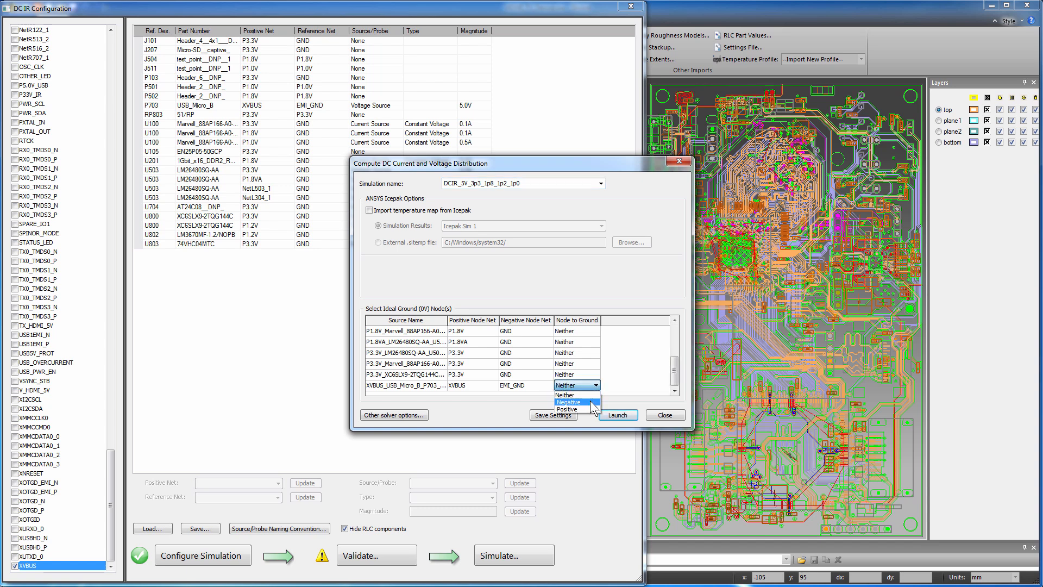
click(571, 401)
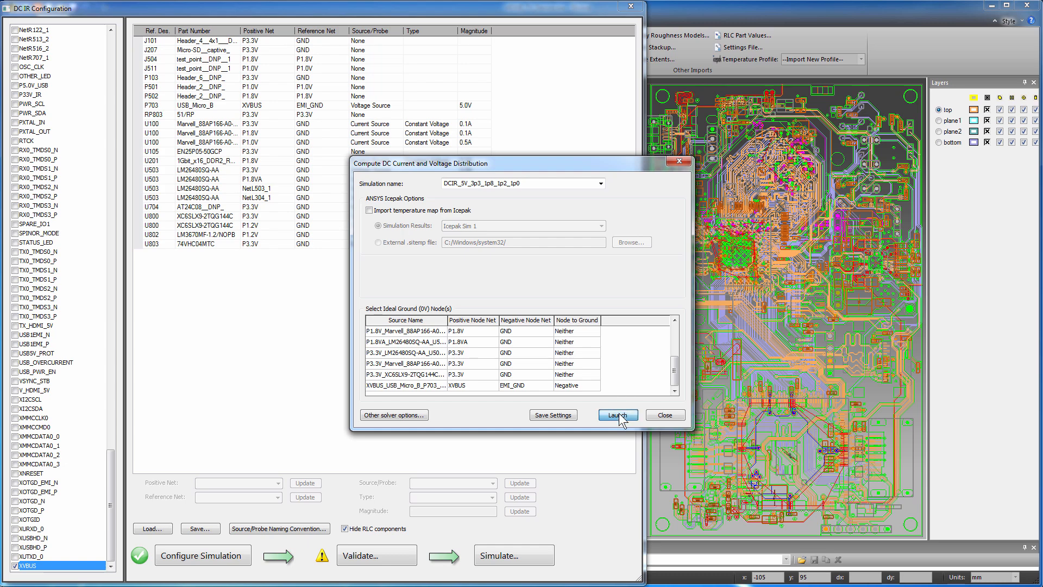
click(617, 415)
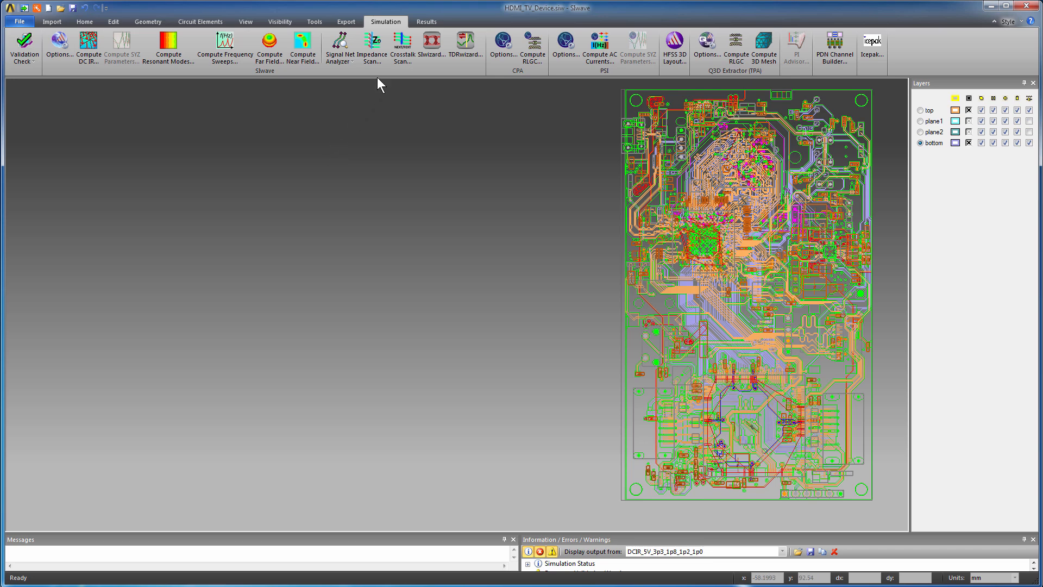
- Plot currents and voltages for DCIR_5V_3p3_1p8_1p2_1p0 with all board layers shown
click(426, 21)
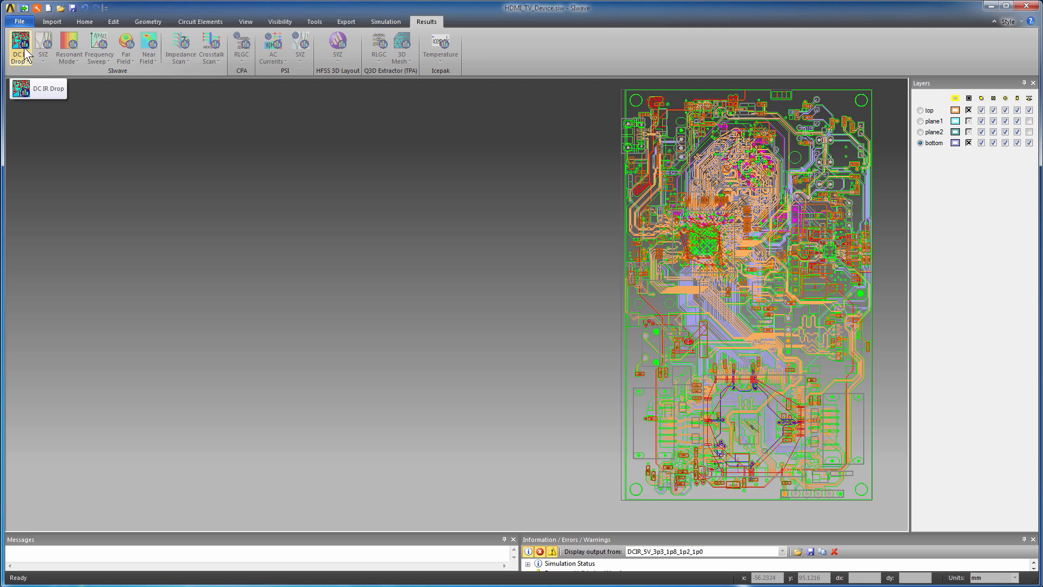
click(19, 48)
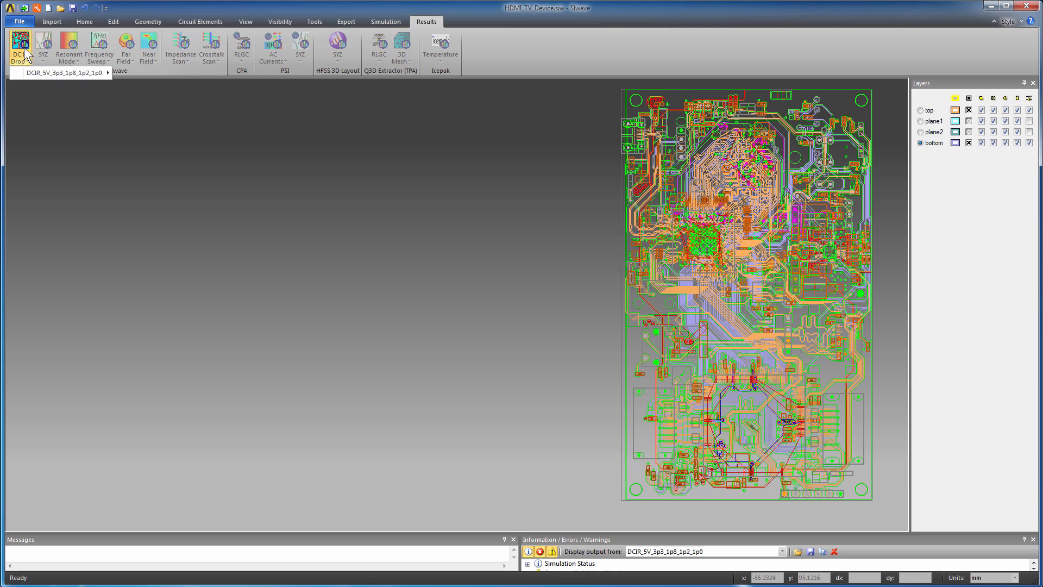
click(63, 72)
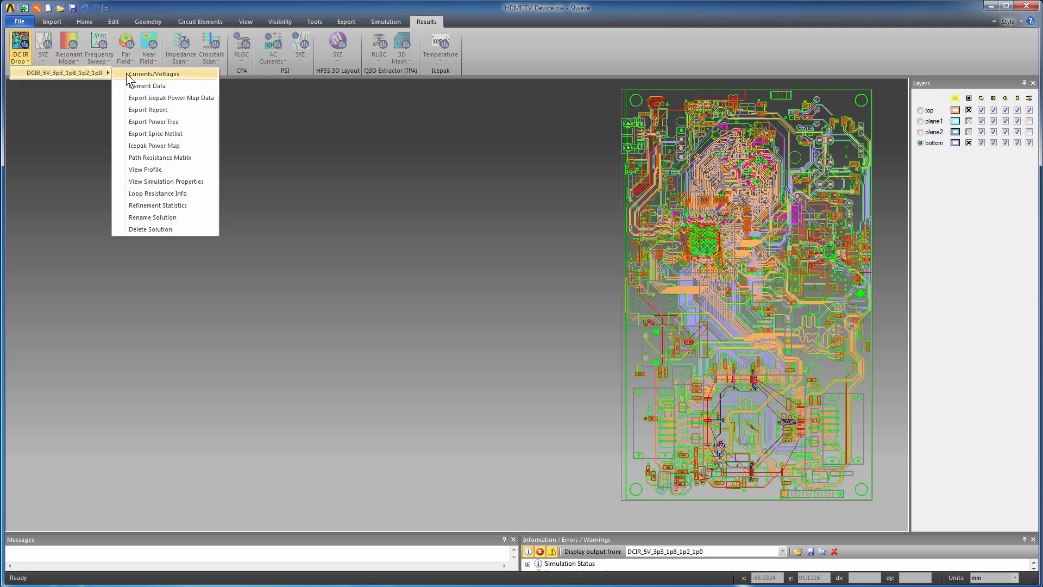
mouse_move(455, 182)
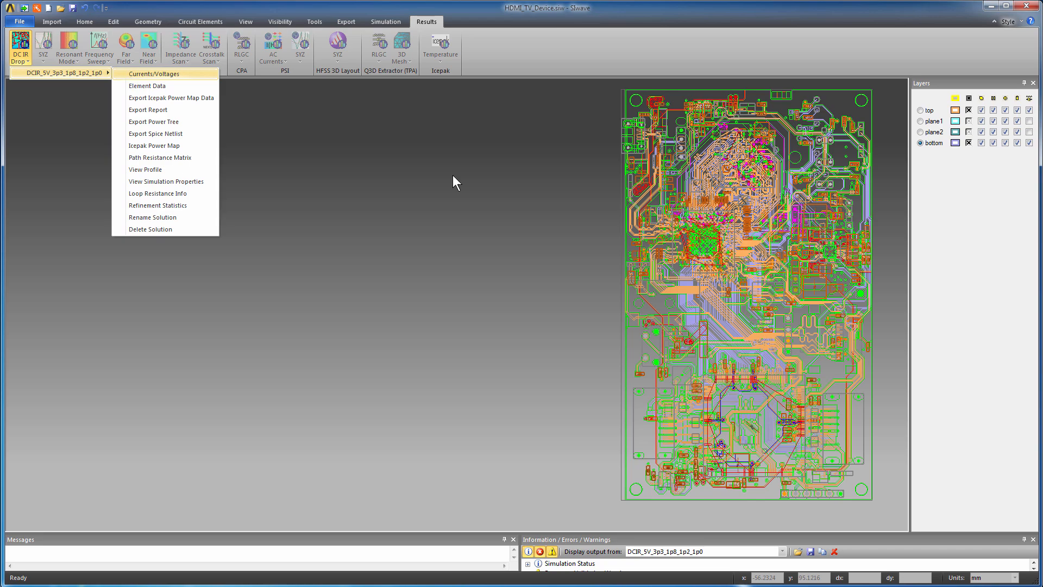
click(155, 74)
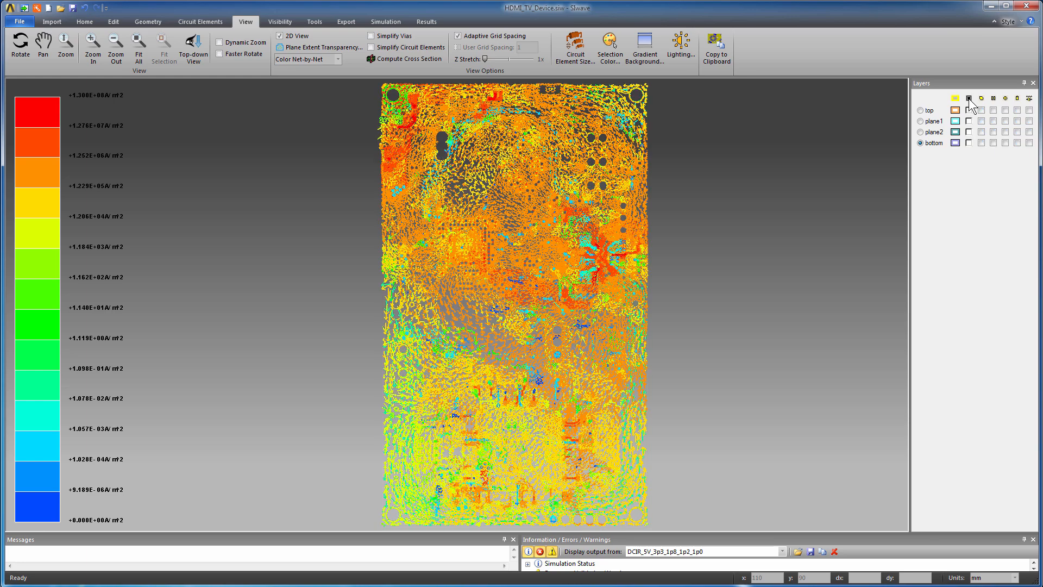
click(424, 22)
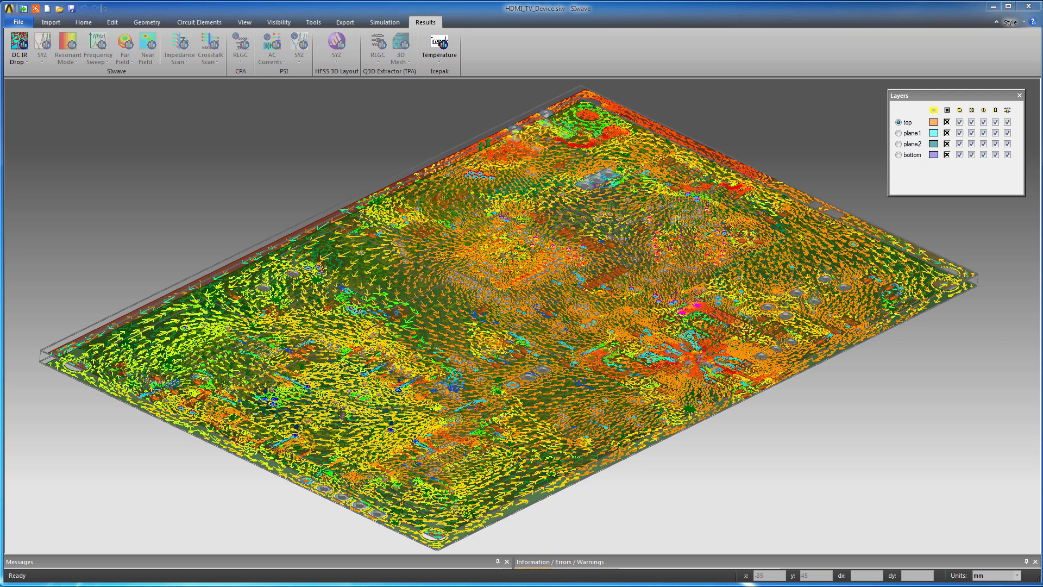
mouse_move(58, 145)
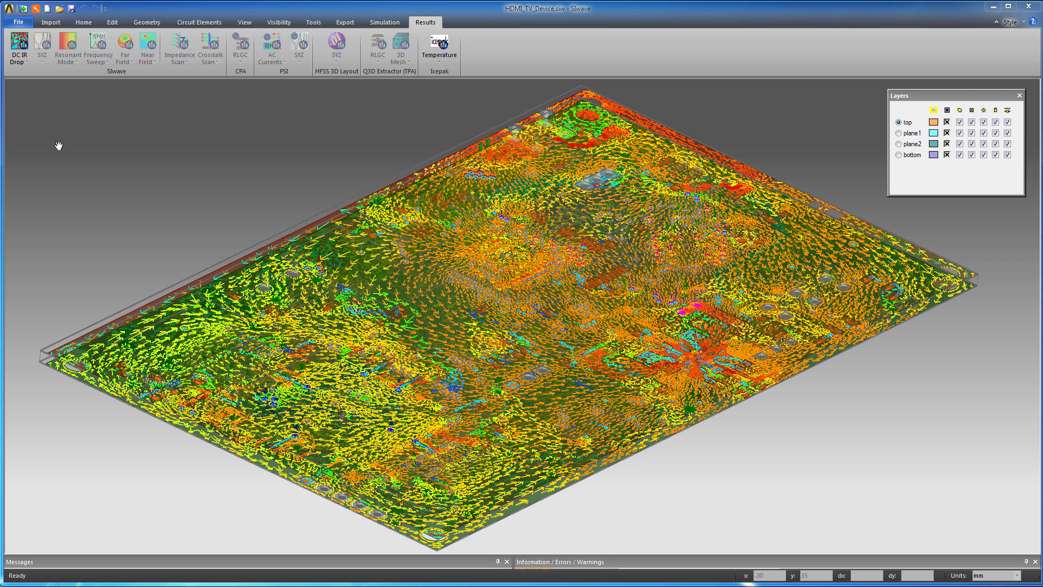
mouse_move(18, 48)
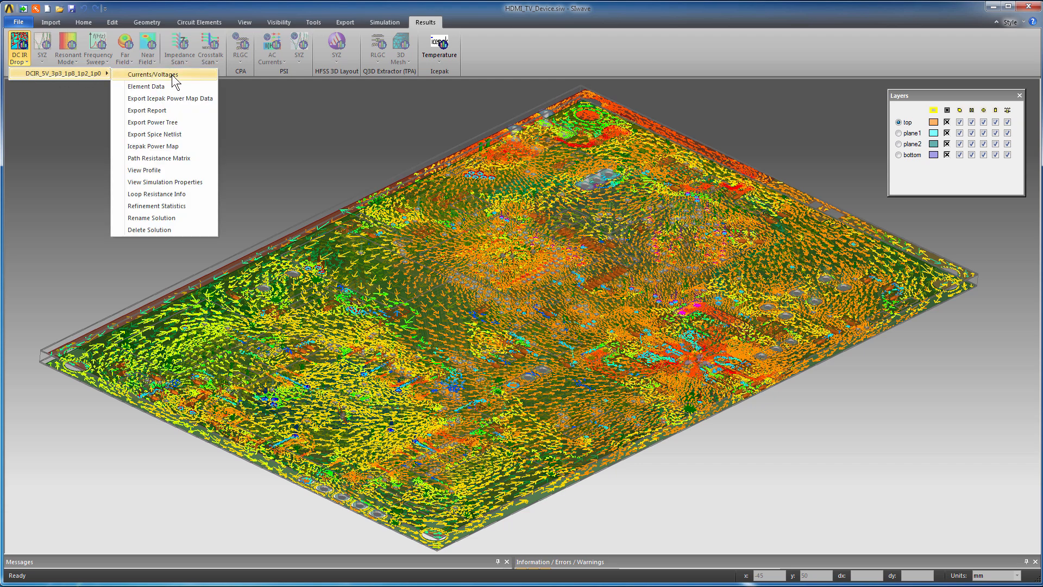
- Export the DCIR_5V_3p3_1p8_1p2_1p0 power tree as HDMI_TV_Device.png and view it
click(152, 121)
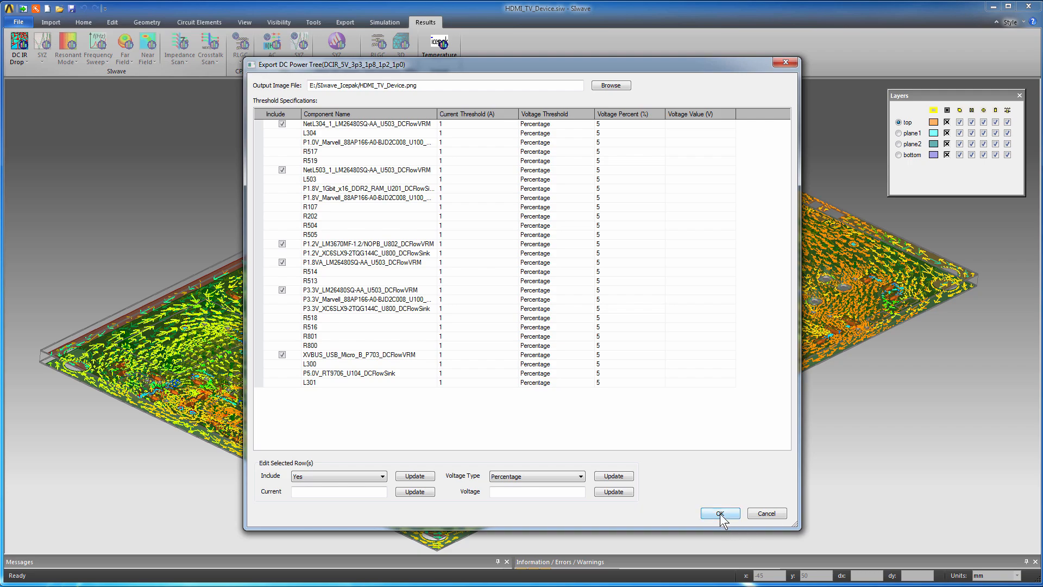
click(718, 512)
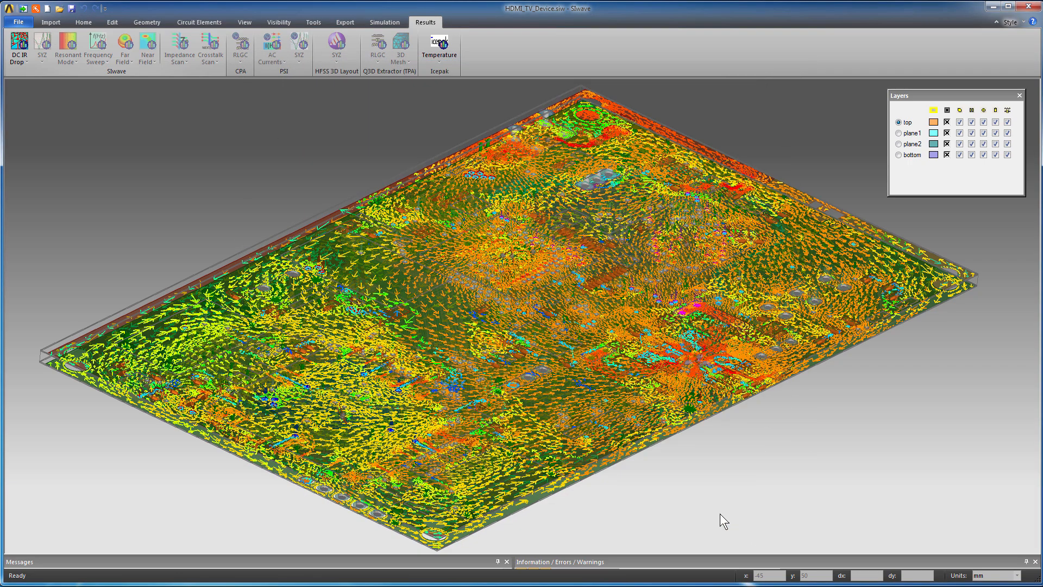
click(18, 47)
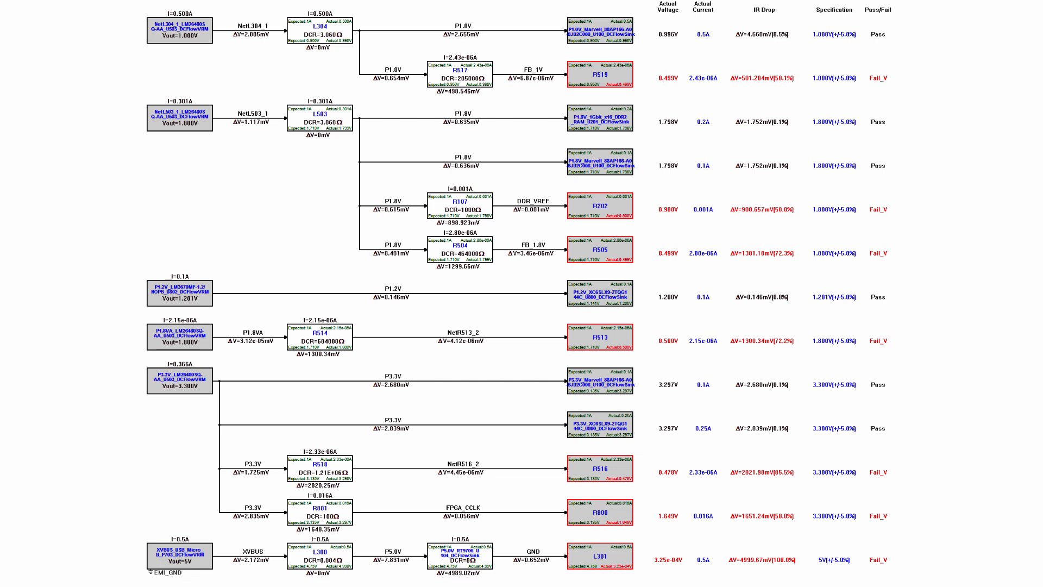
click(60, 73)
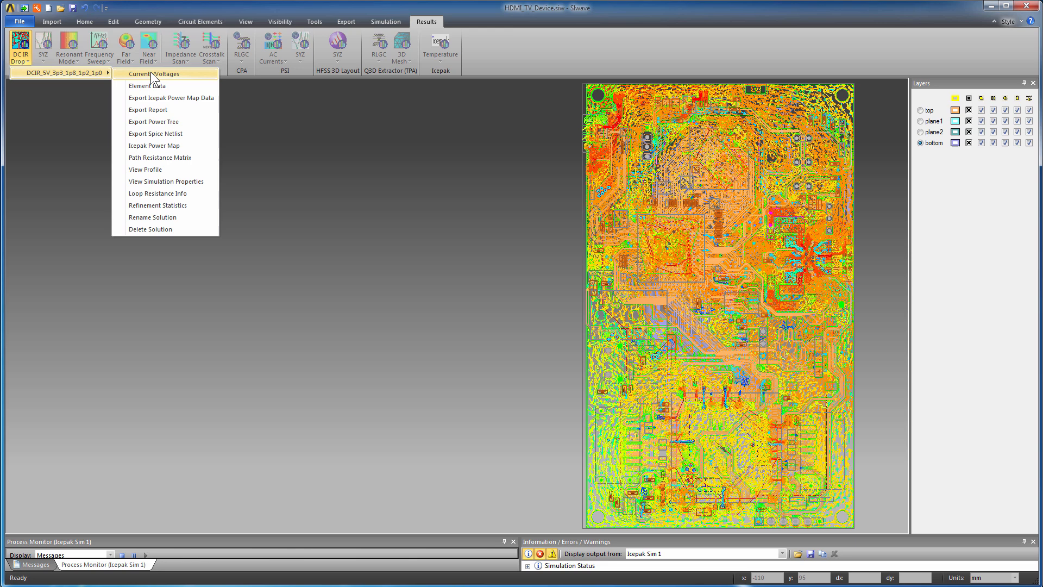
mouse_move(177, 146)
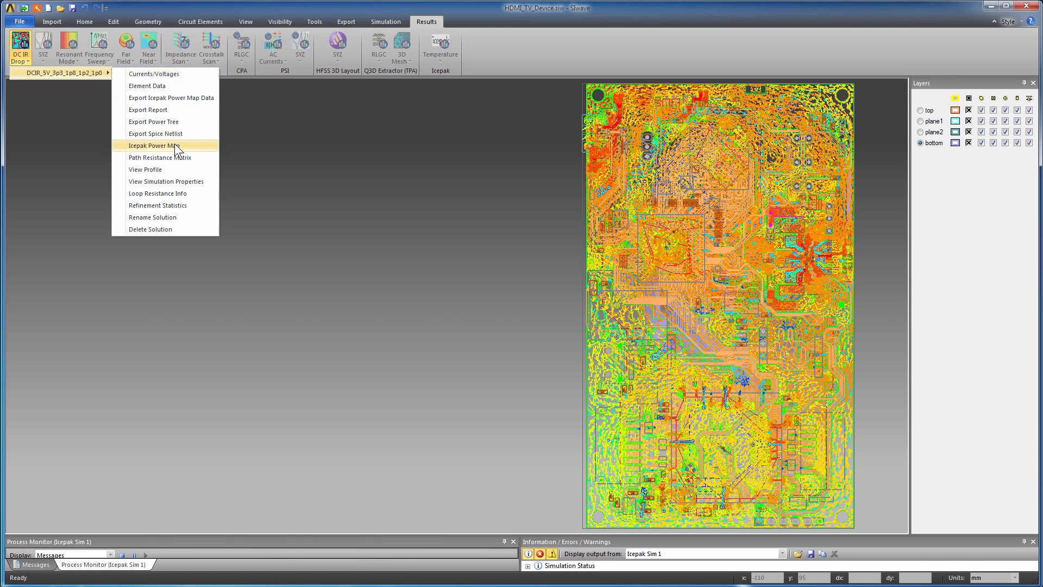
- Show the Icepak power map and inspect each layer's power (0.43–4.82 mW) individually
click(155, 145)
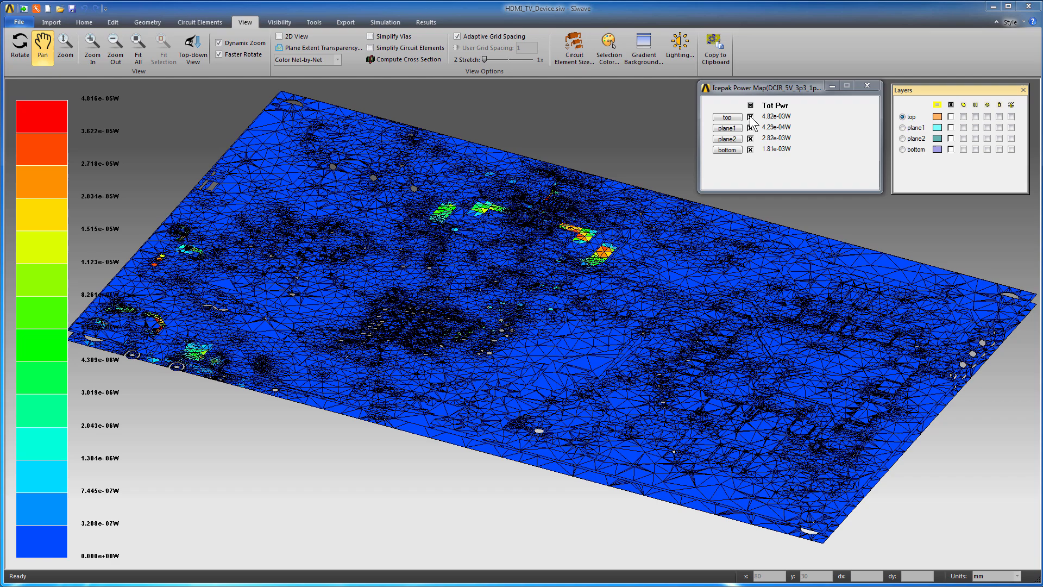
click(749, 117)
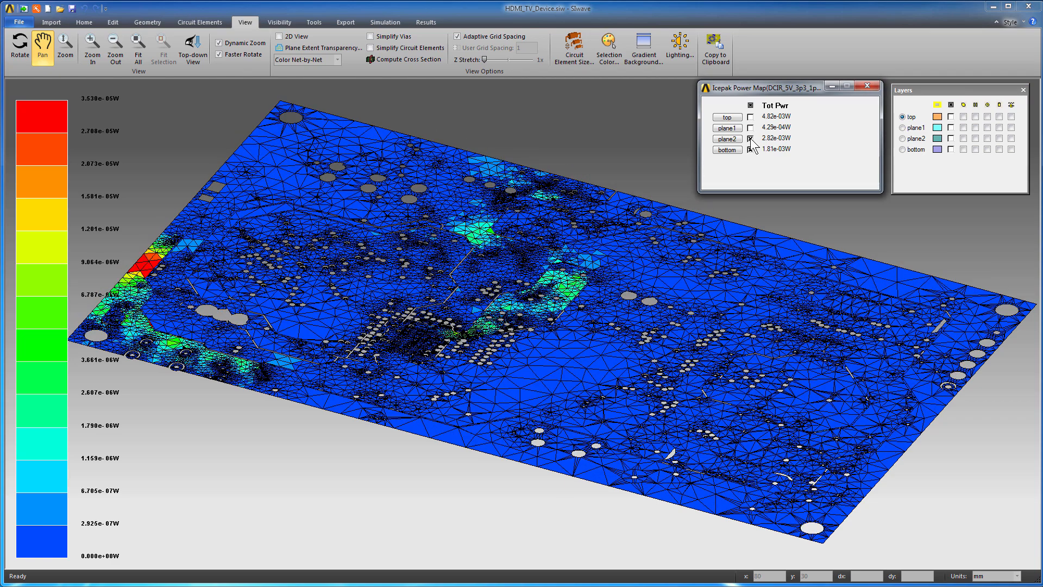
click(751, 140)
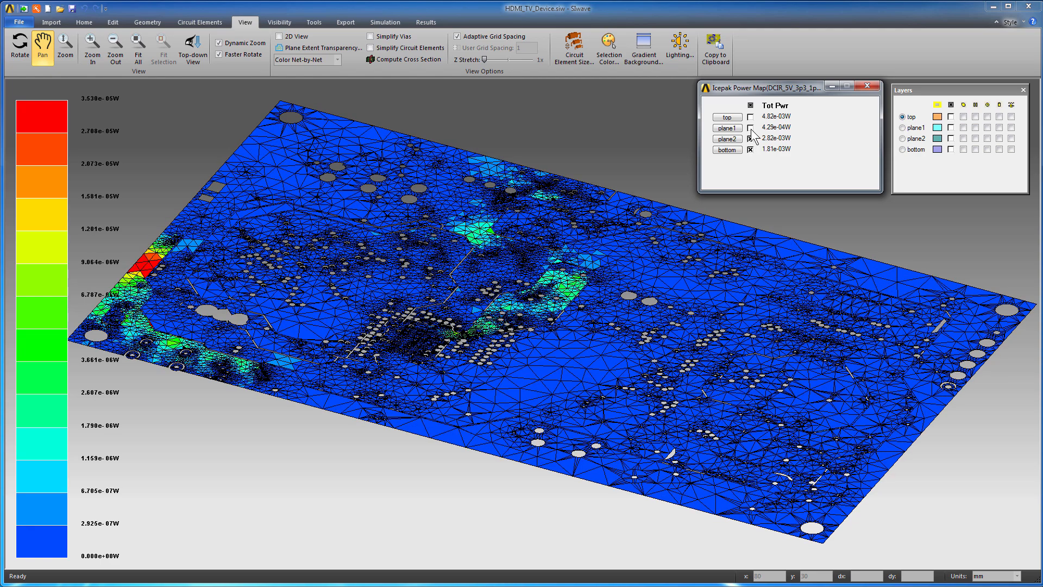
click(750, 127)
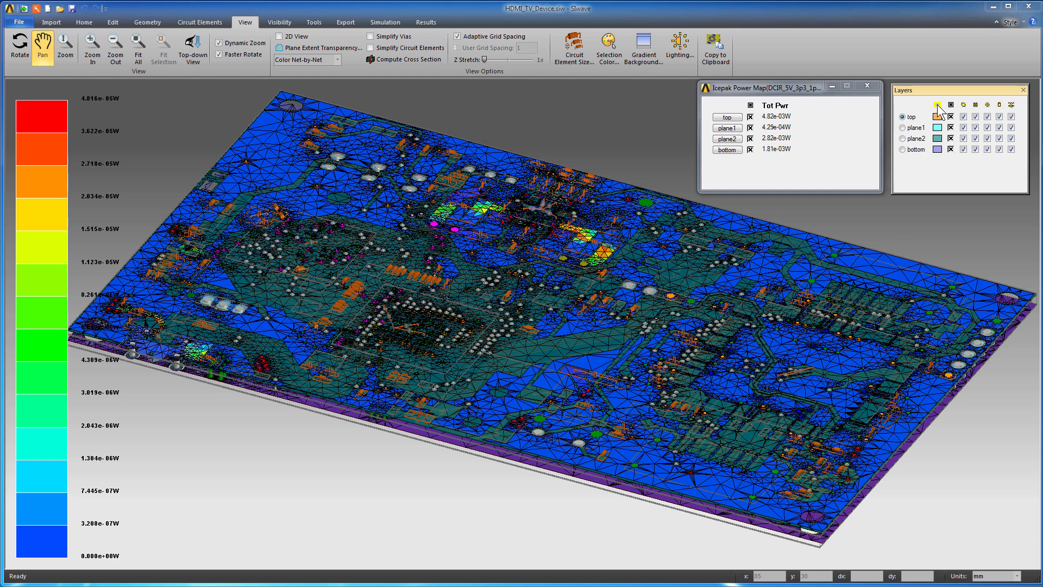
click(384, 22)
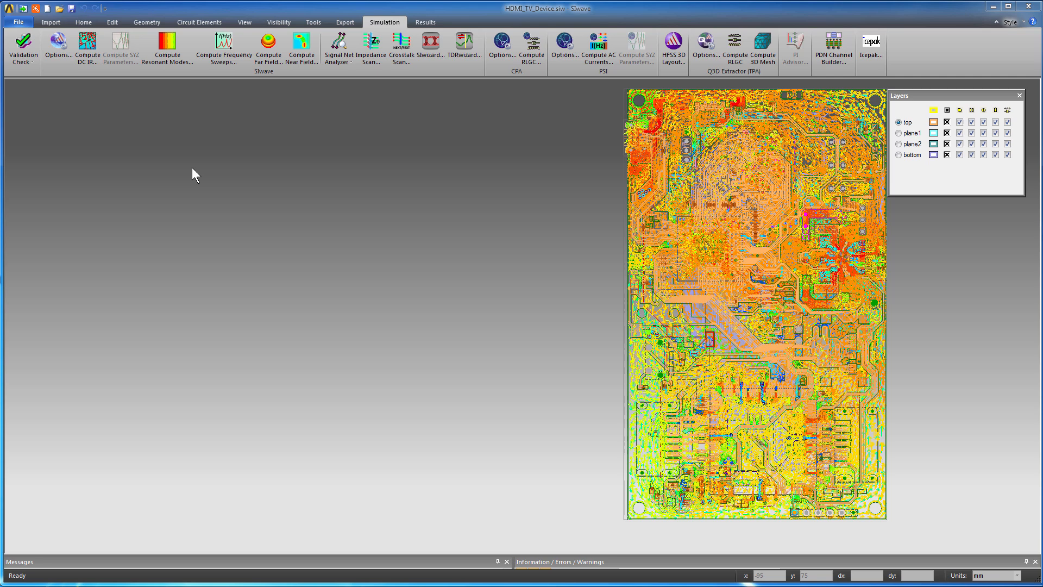
mouse_move(871, 48)
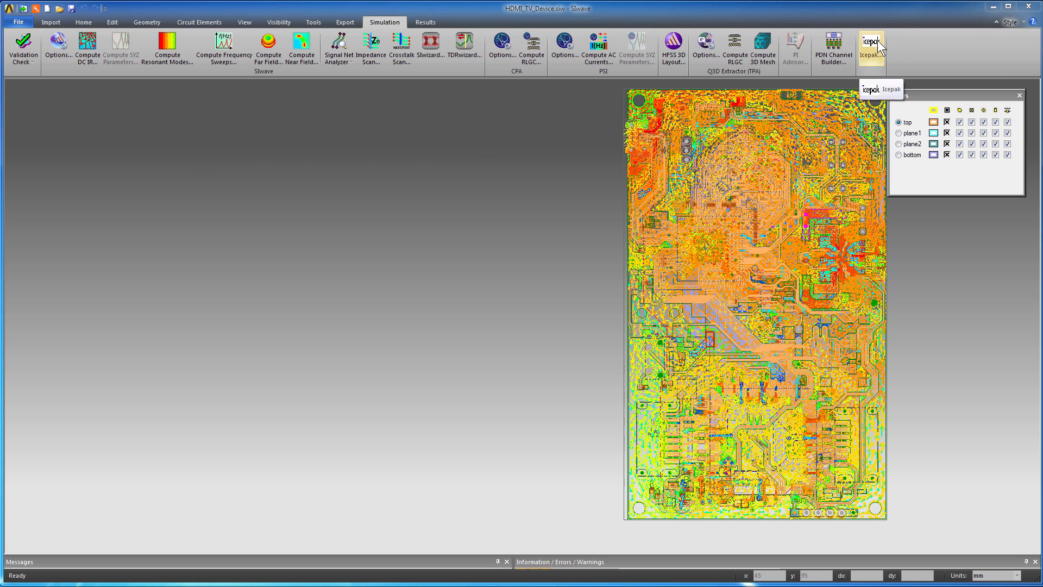
- Create Icepak Sim 1 and review its 20 °C natural-convection thermal environment
click(870, 47)
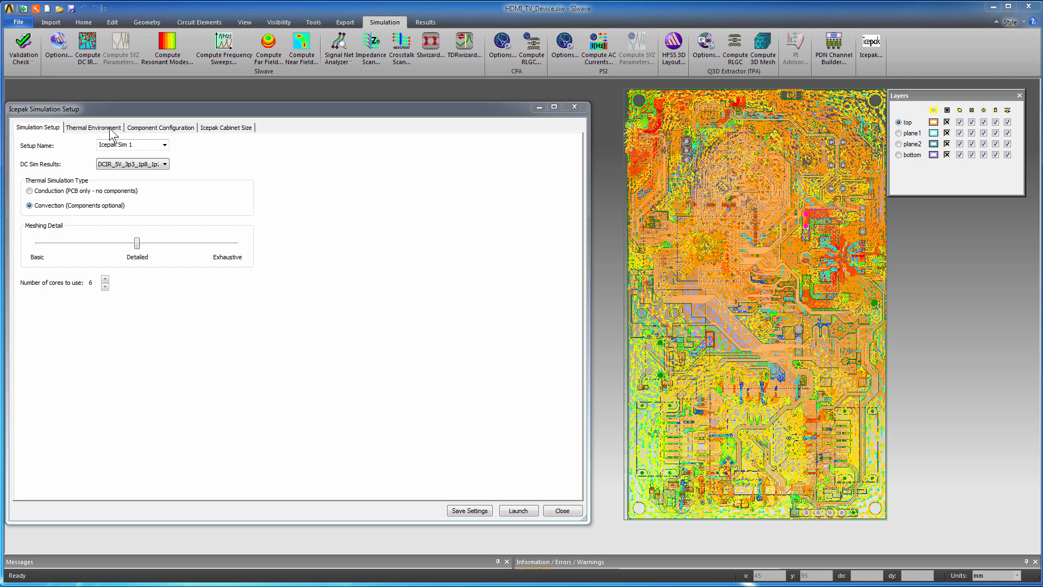
click(93, 128)
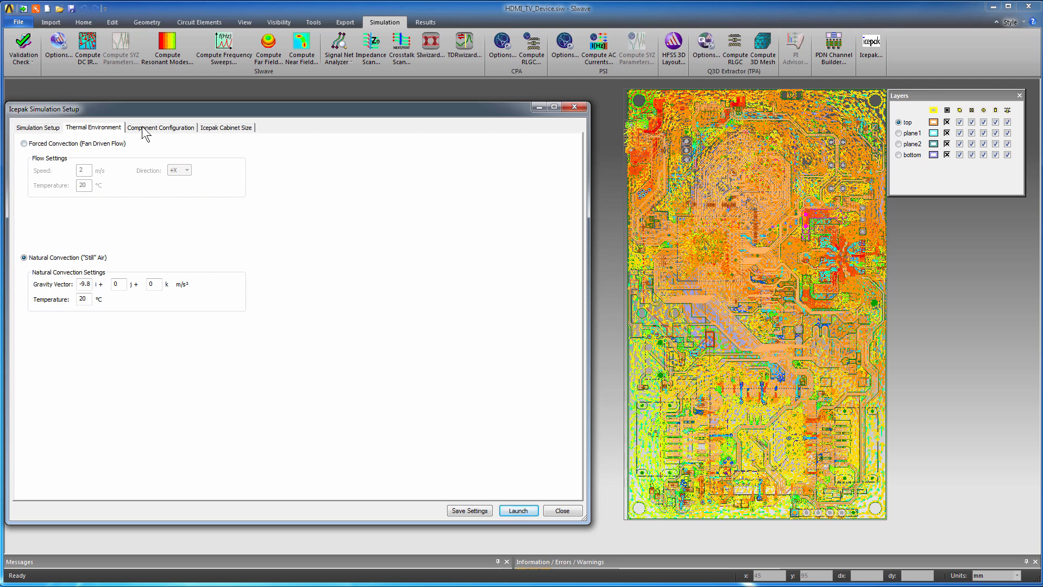
- Show per-component power dissipation and edit U802's 1.330 W value
click(161, 127)
text(1.330)
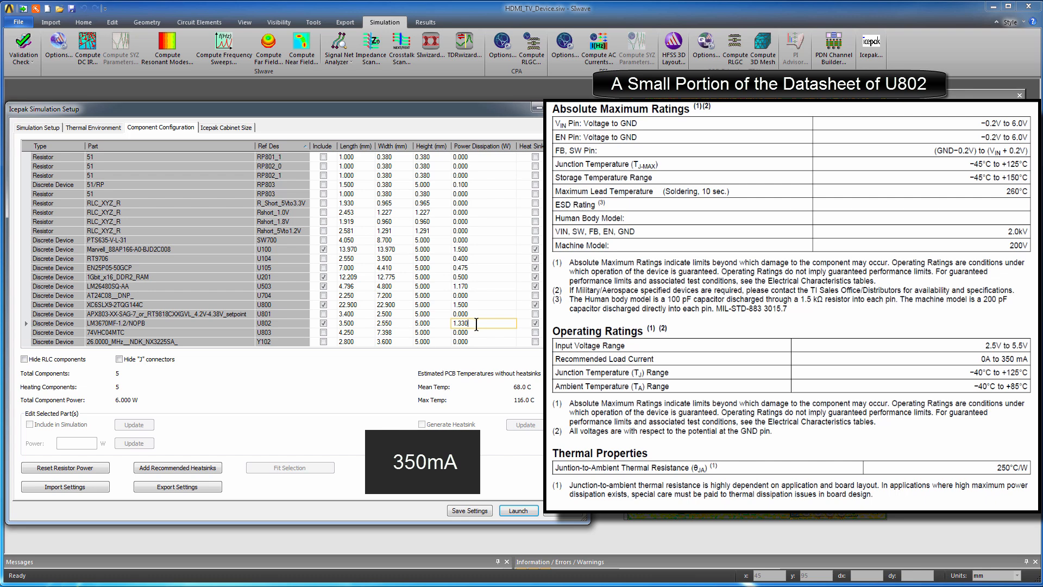
double_click(460, 322)
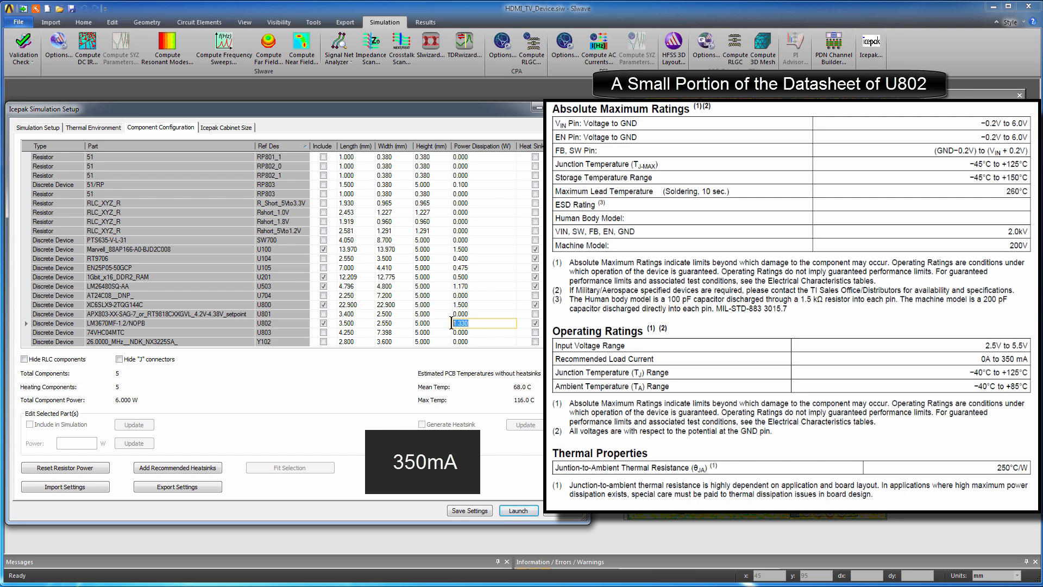